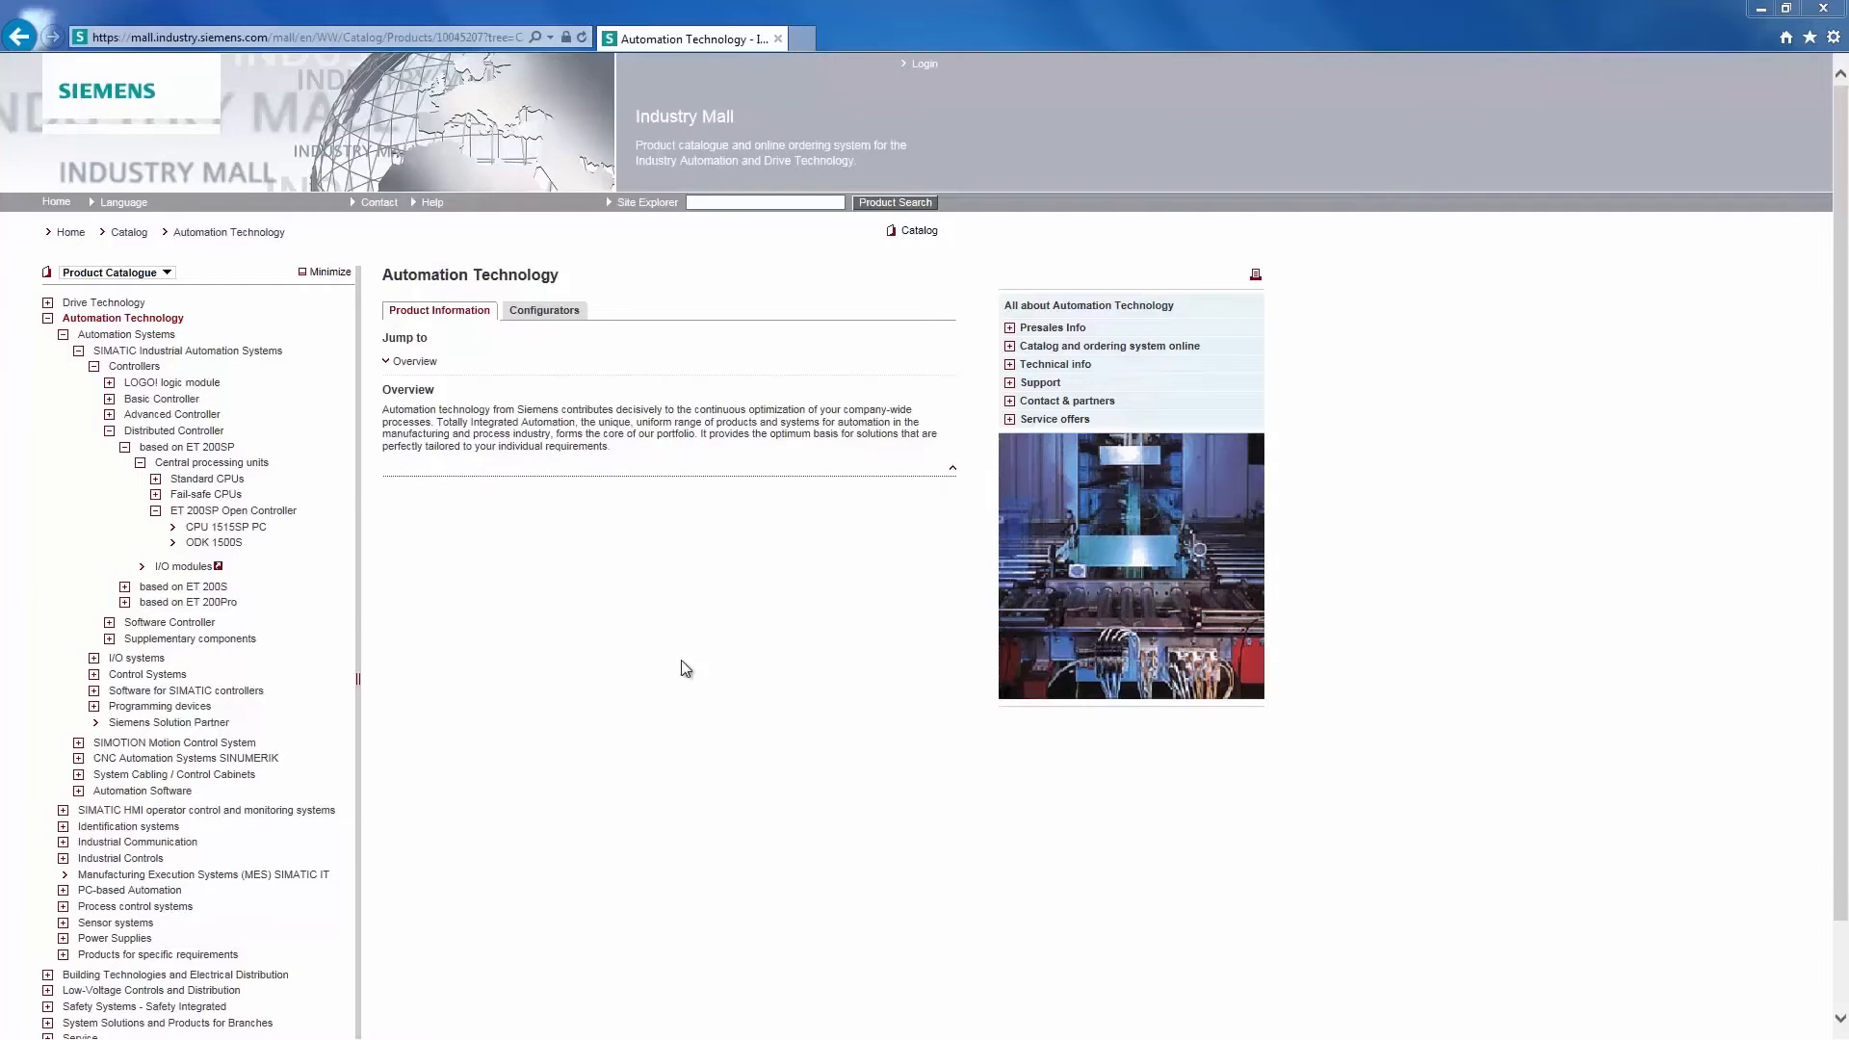
pyautogui.moveTo(204, 287)
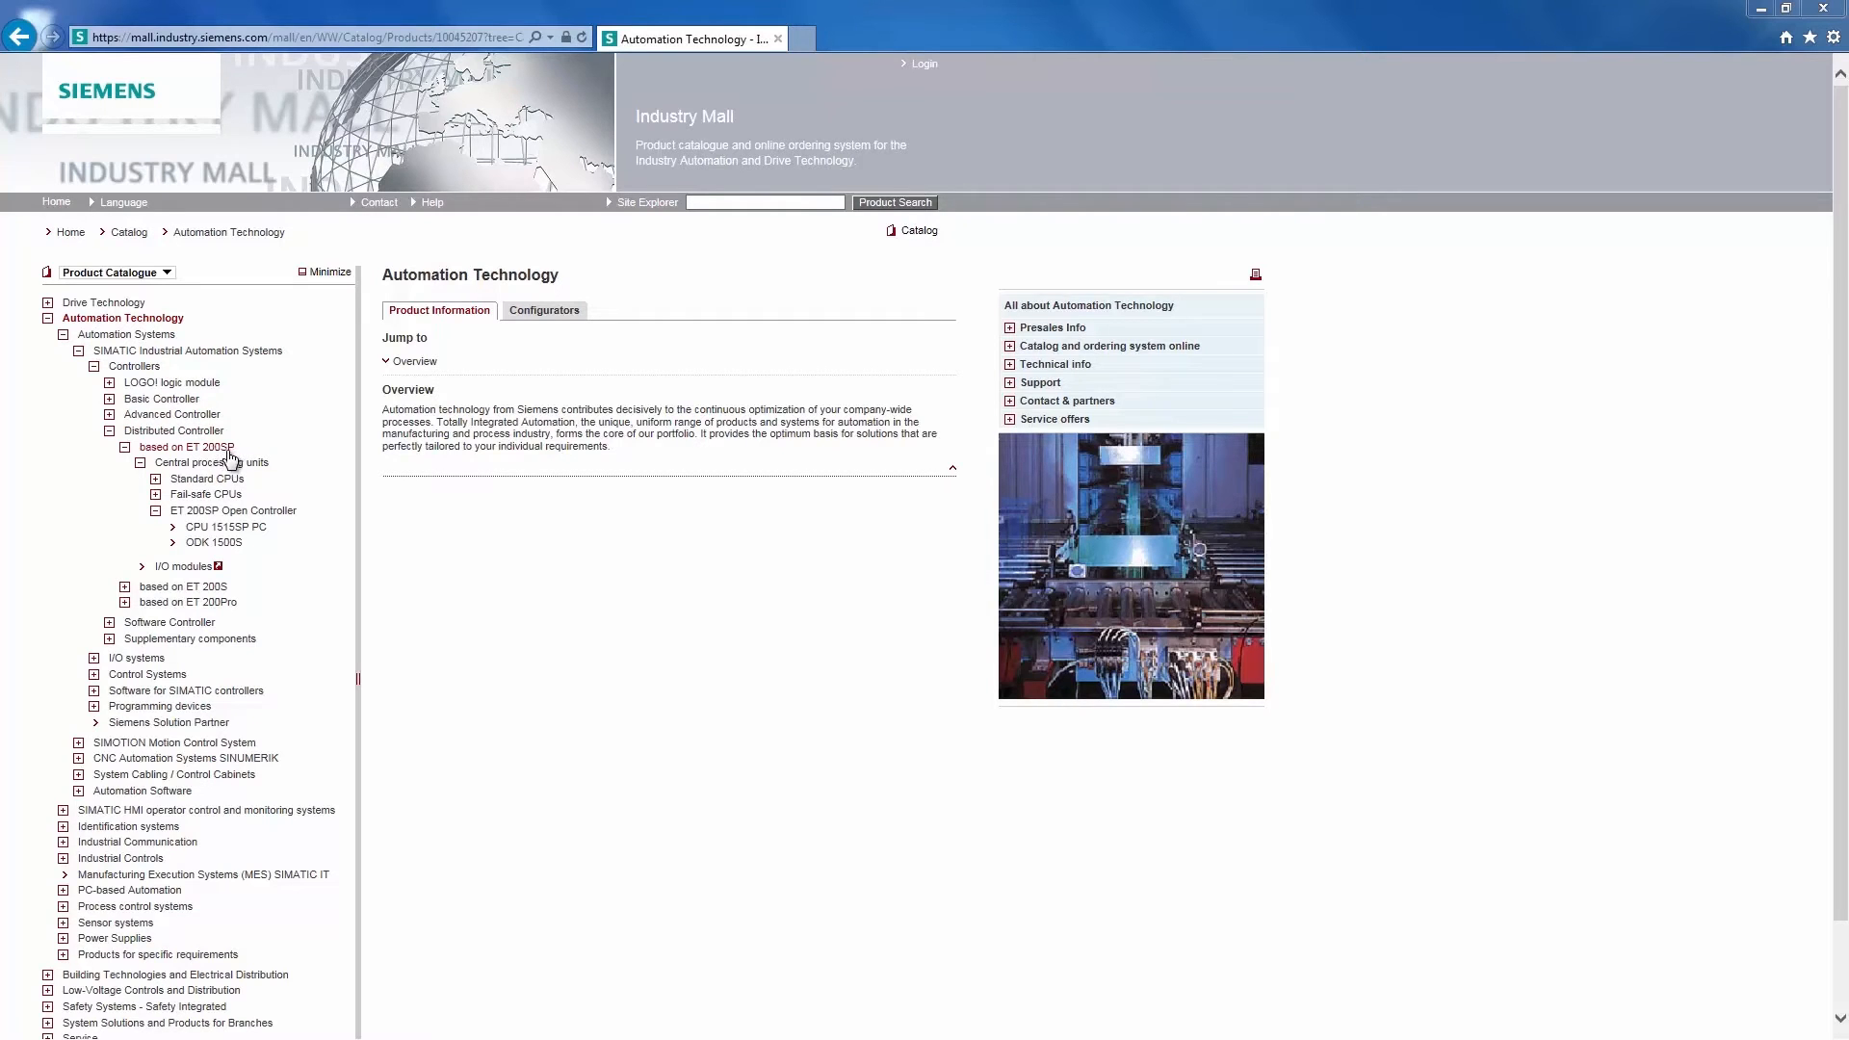
pyautogui.moveTo(256, 478)
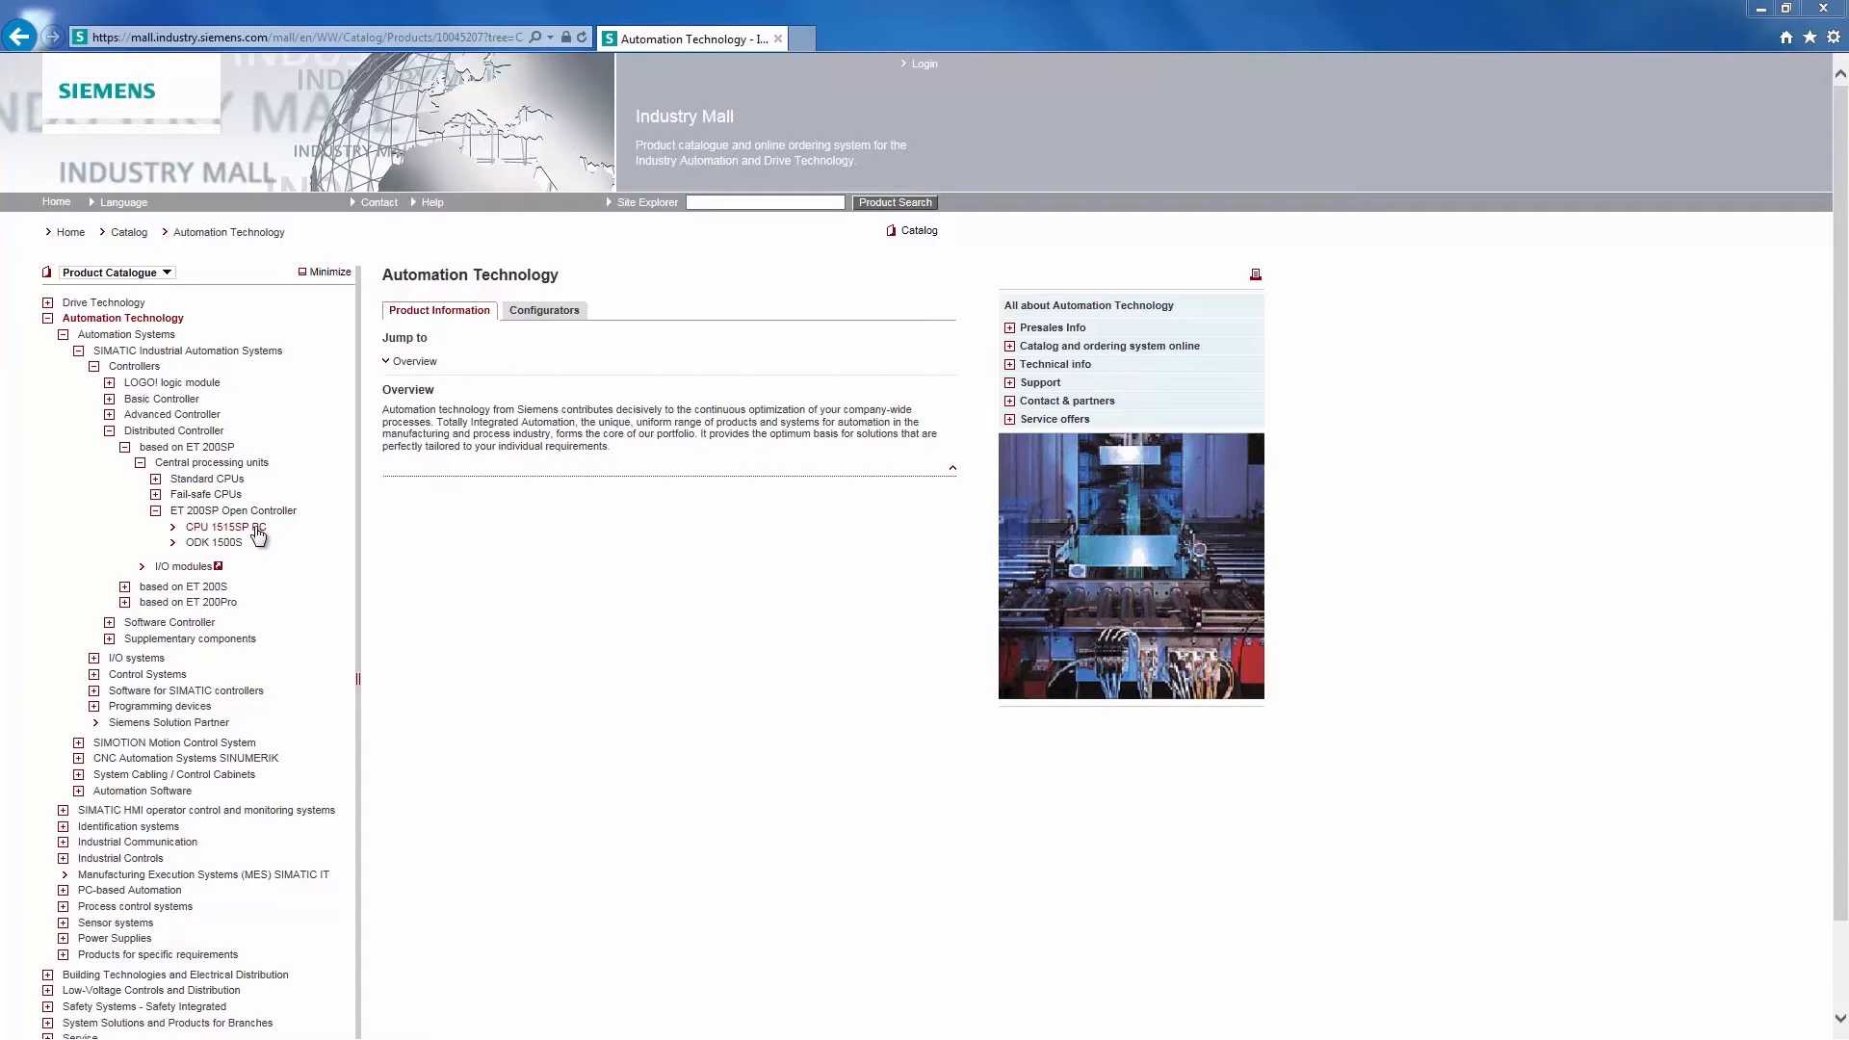
# Step: Open the CPU 1515SP PC product page under ET 200SP Open Controller with its Ordering data
pyautogui.click(224, 526)
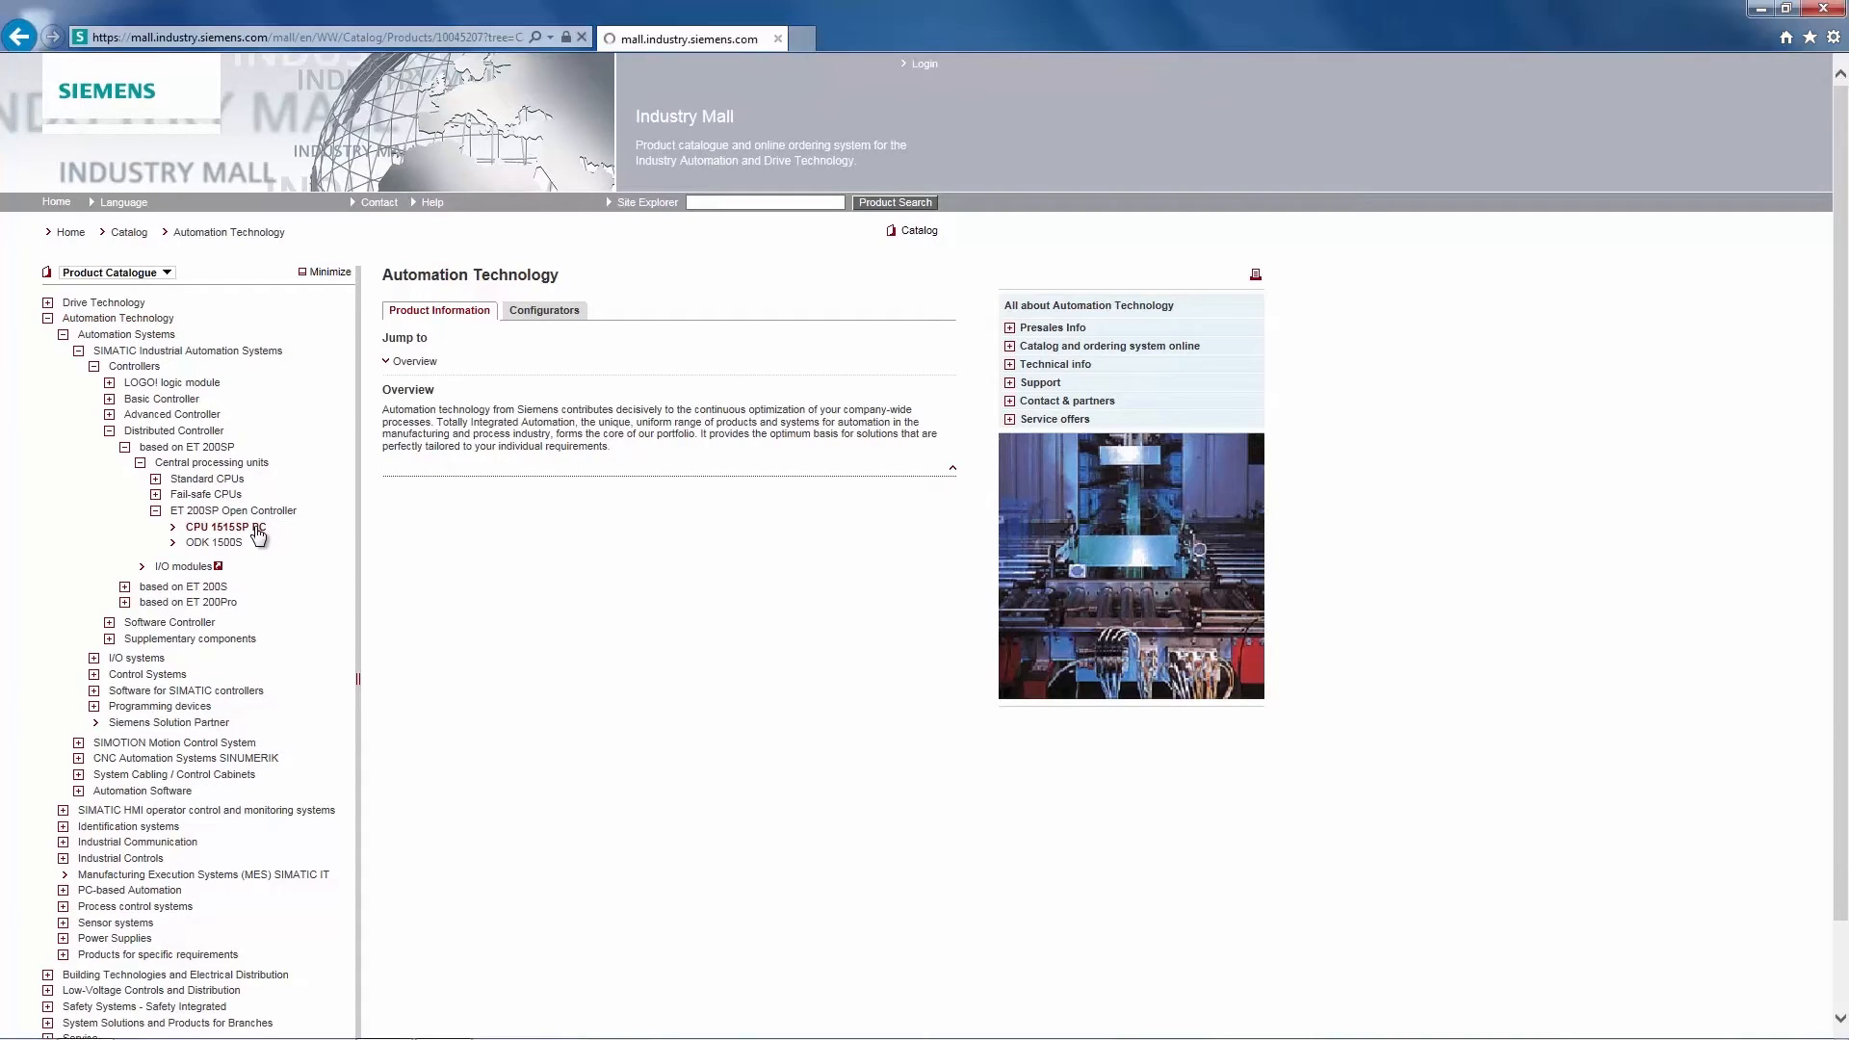
pyautogui.click(224, 528)
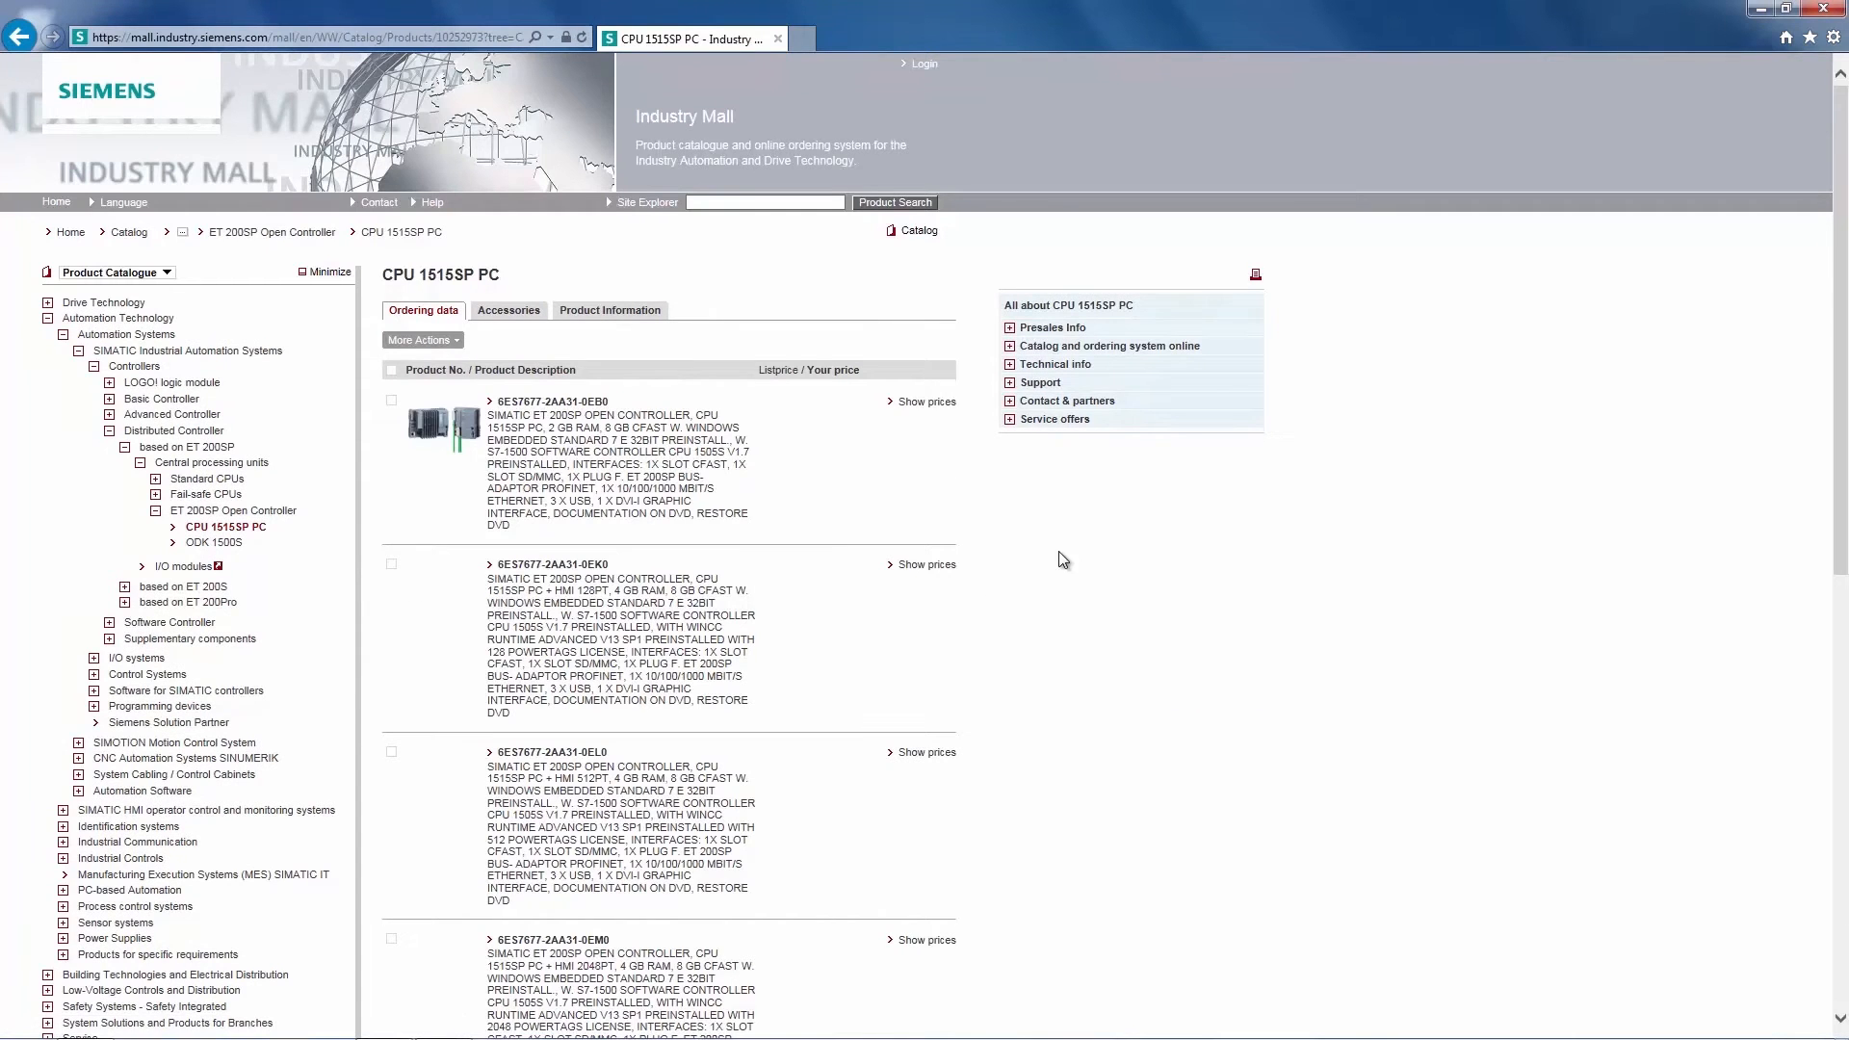
pyautogui.moveTo(1017, 555)
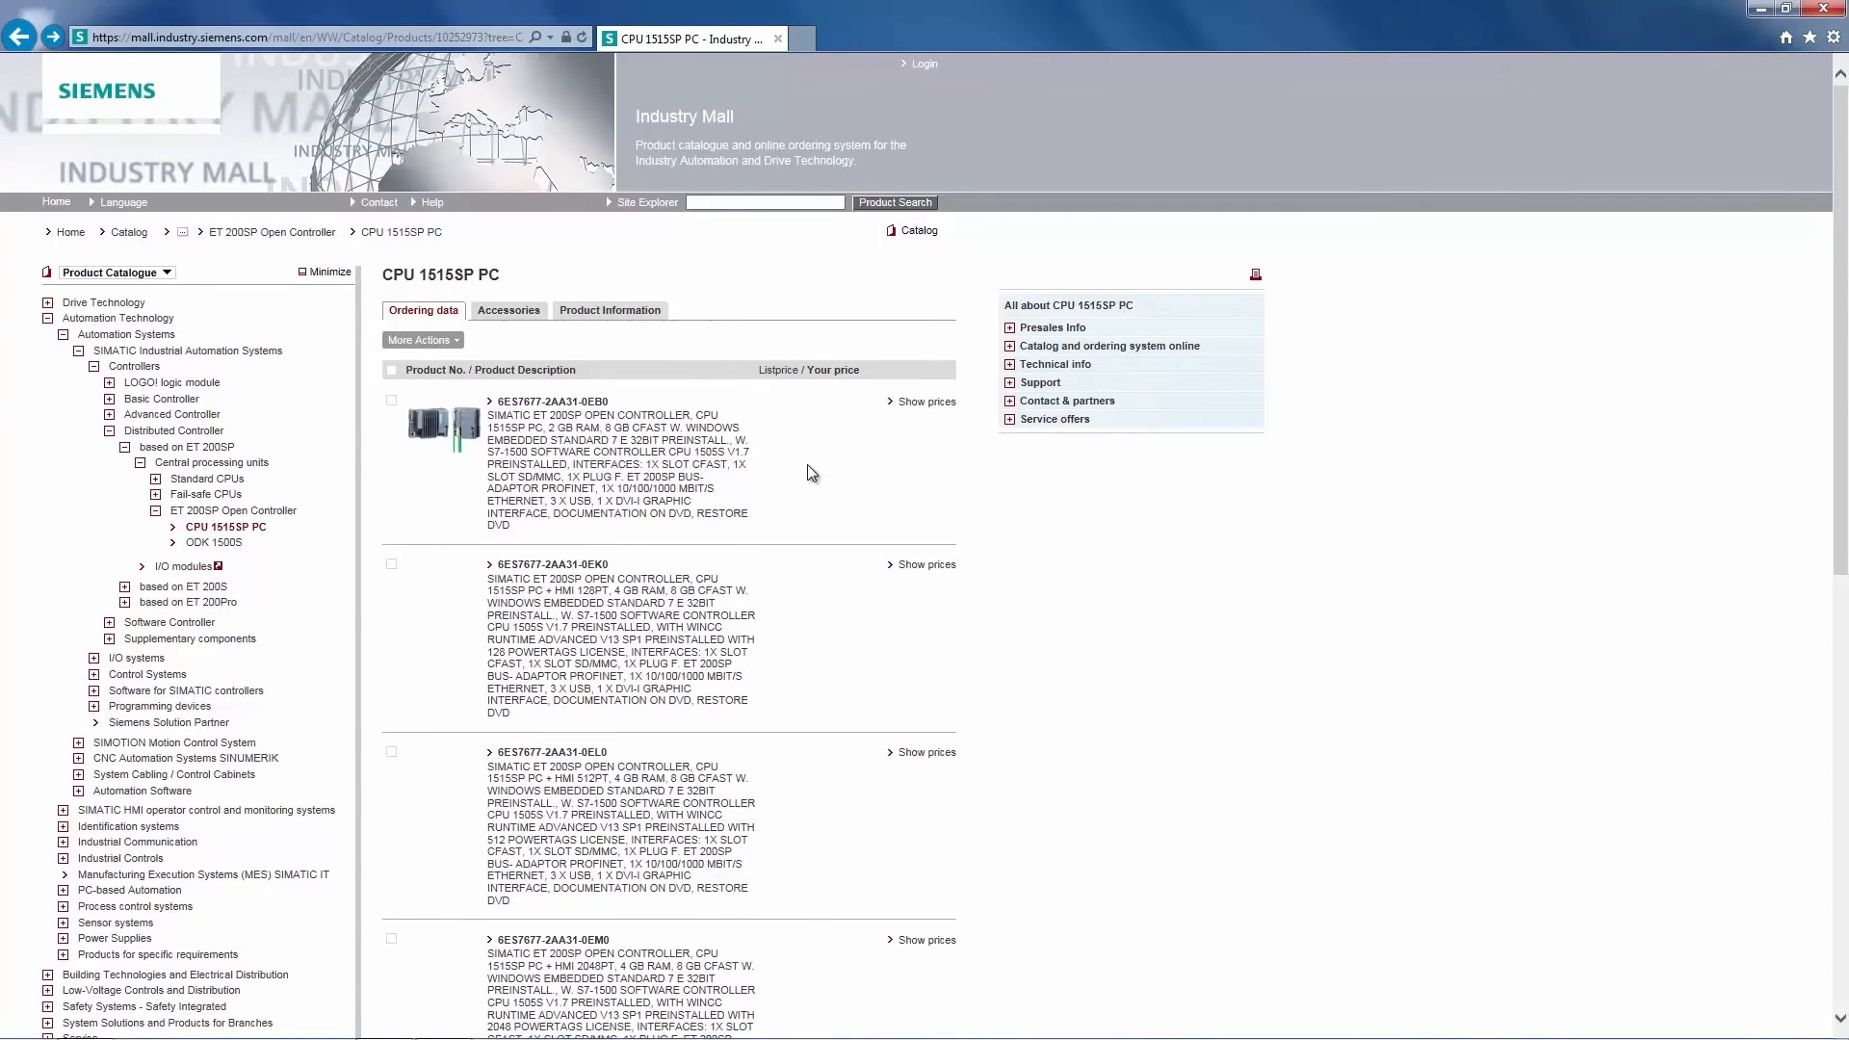
pyautogui.scroll(-3)
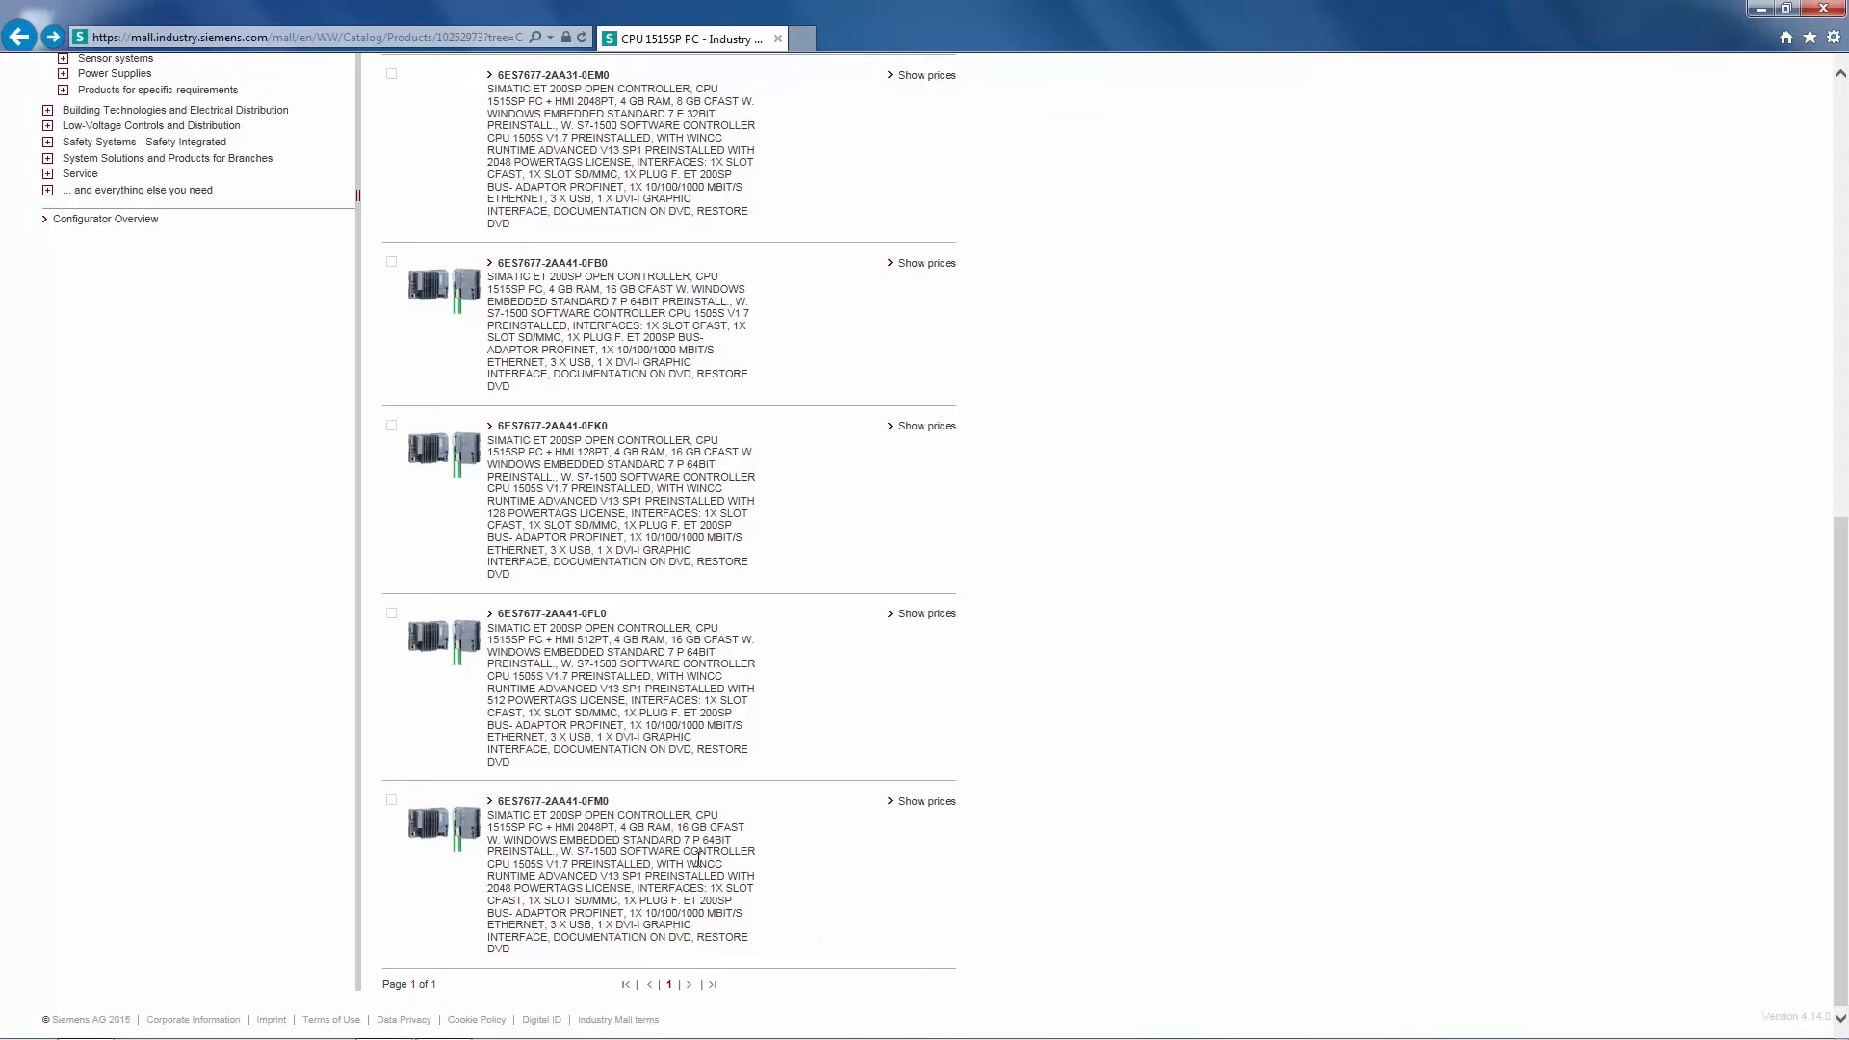
pyautogui.click(923, 75)
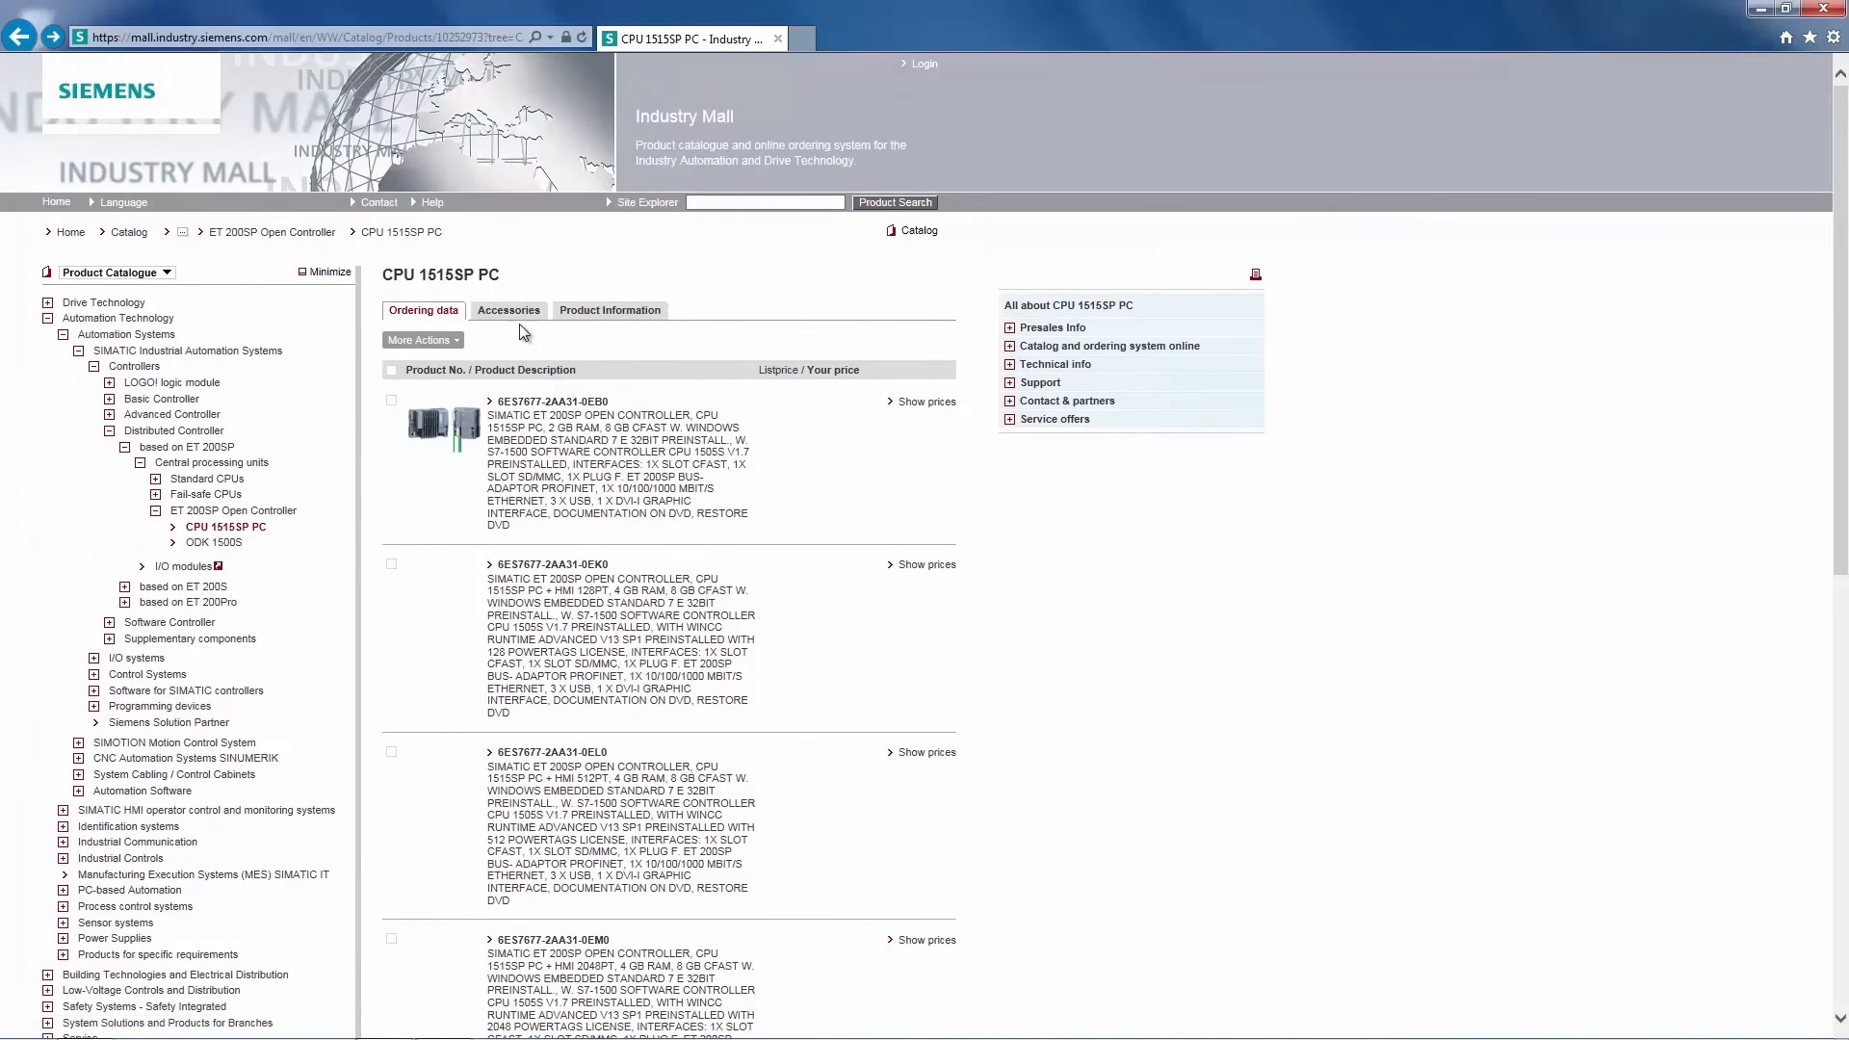
# Step: Show the CPU 1515SP PC accessories list down to the ET 200SP bus adapter entries
pyautogui.click(506, 310)
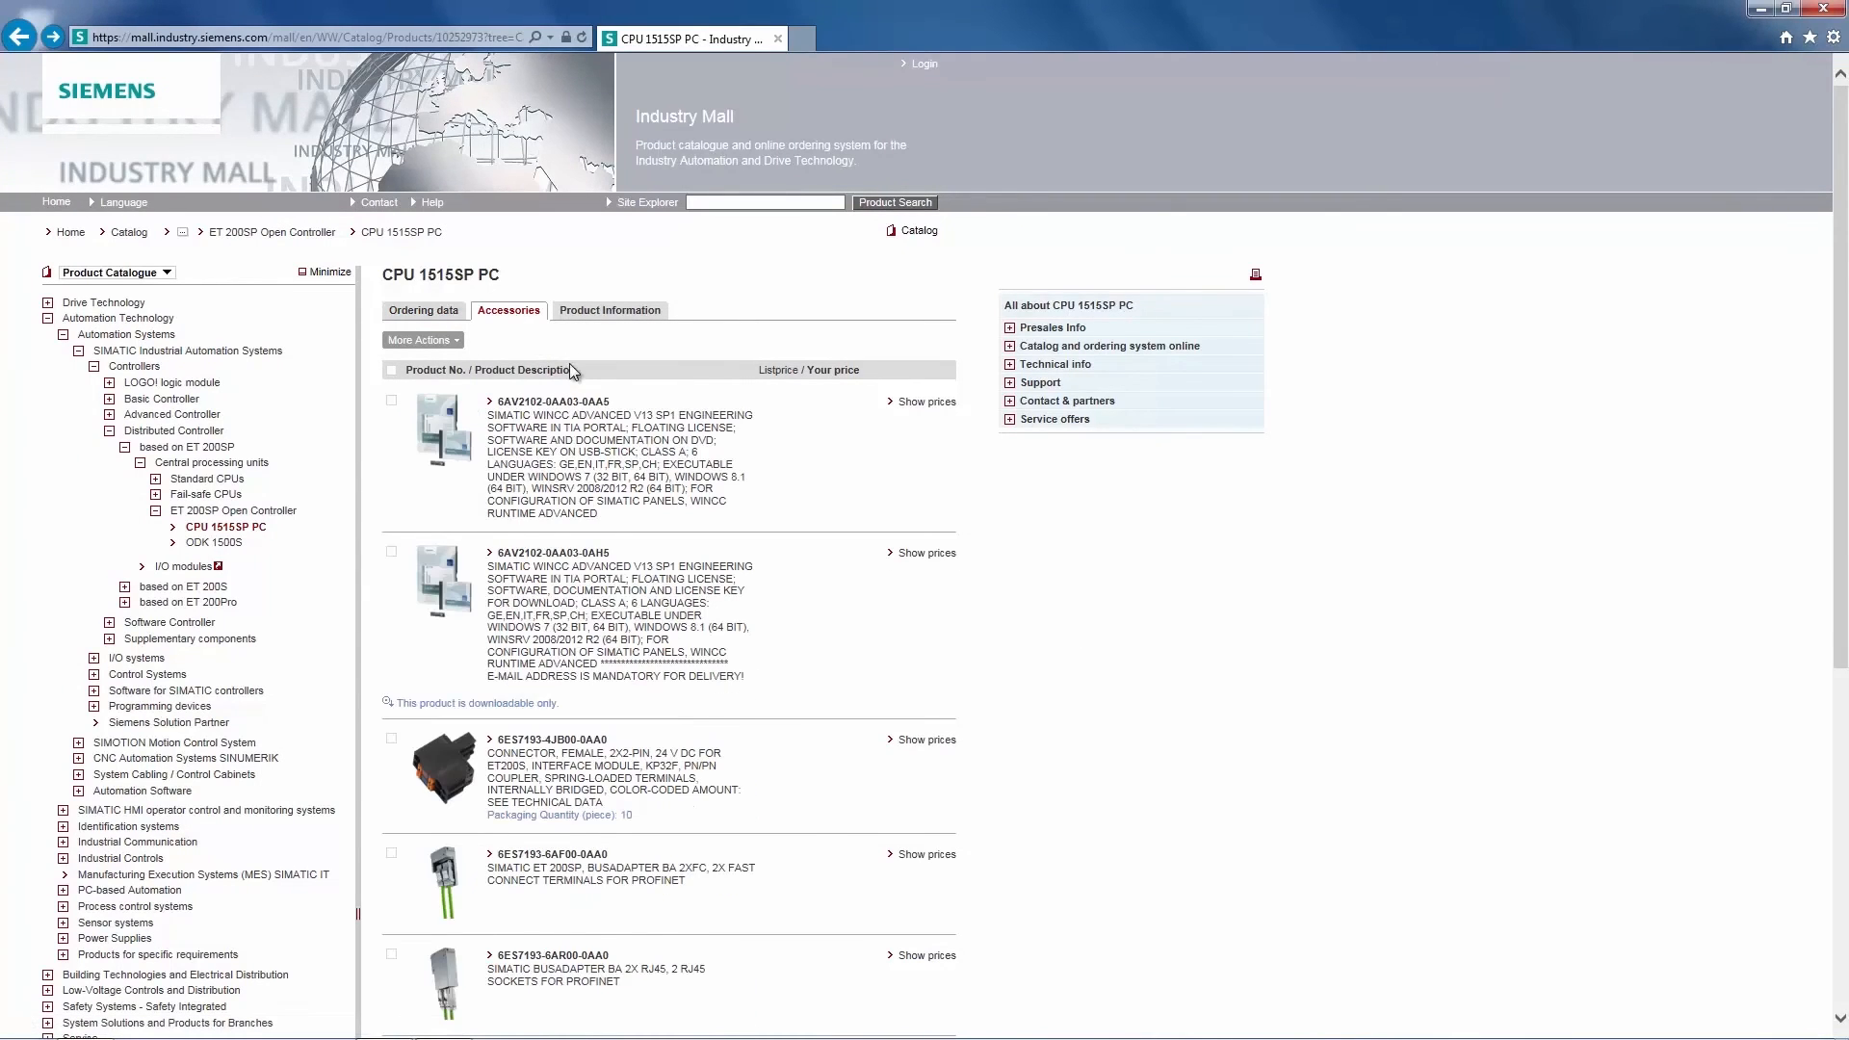
pyautogui.scroll(-3)
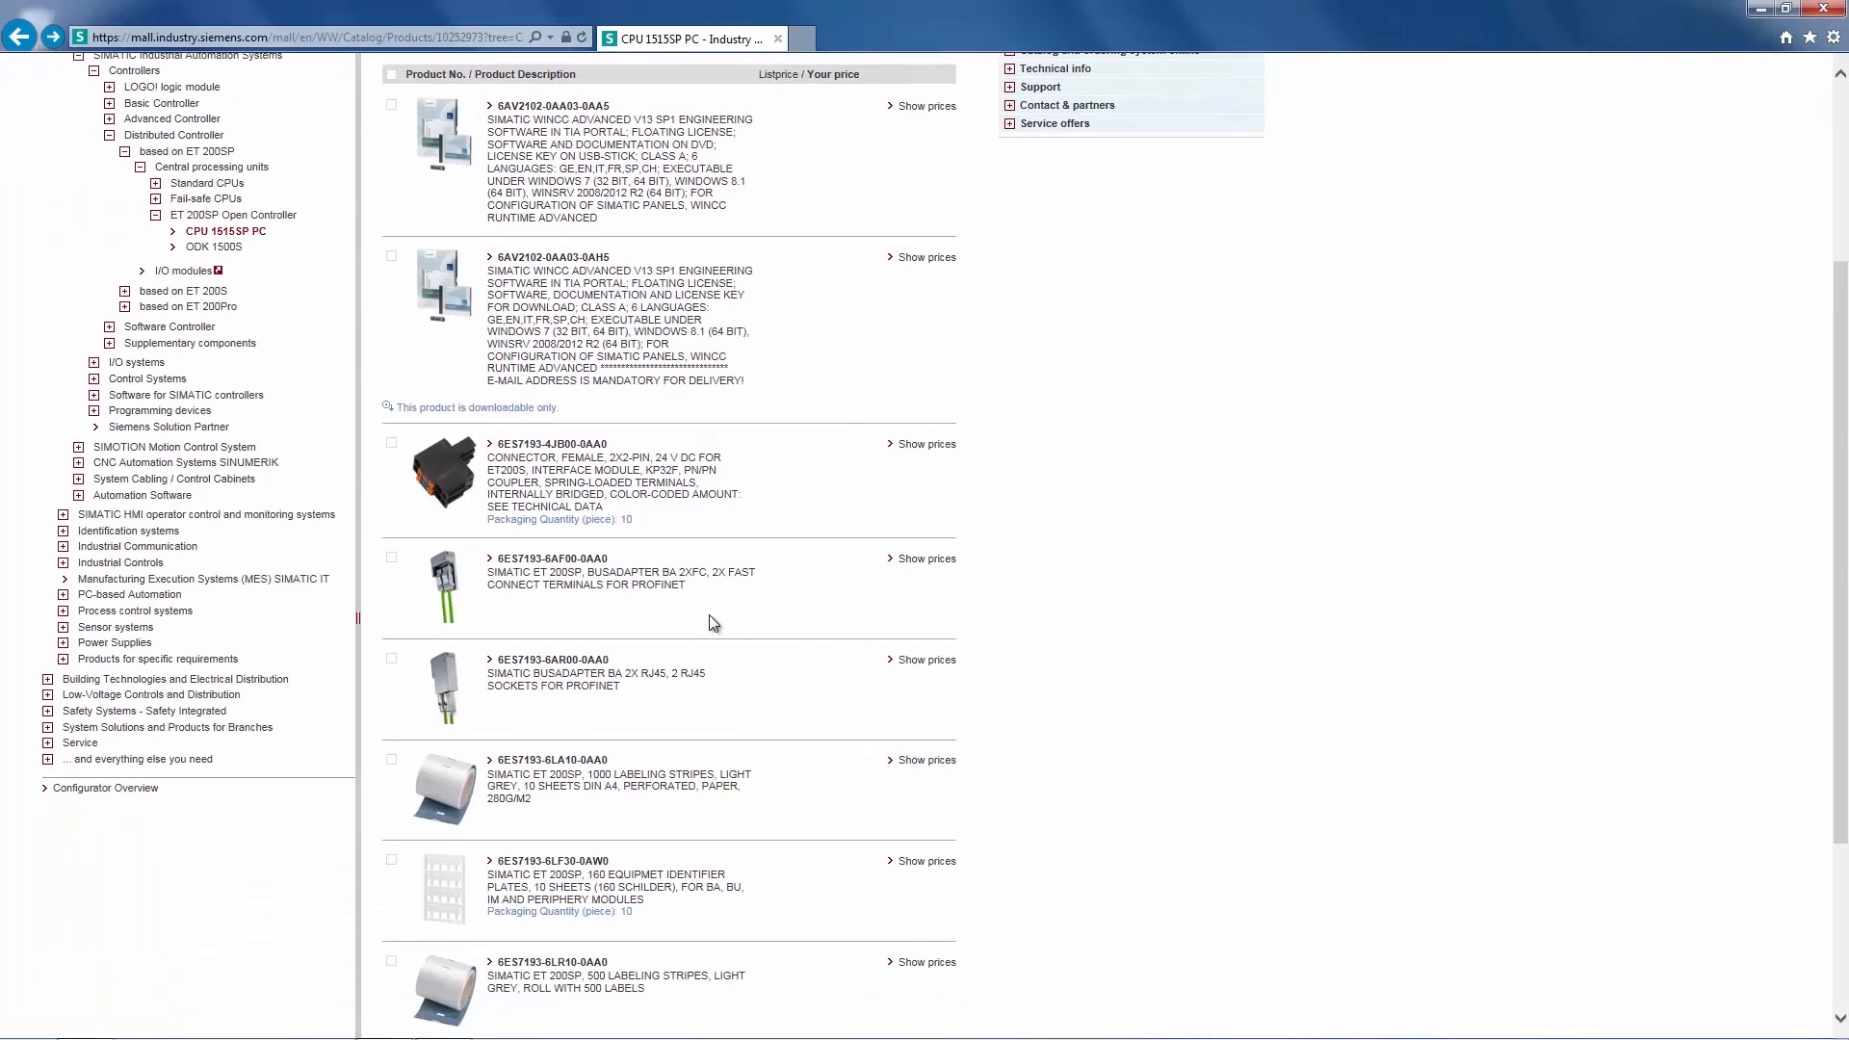
pyautogui.moveTo(755, 676)
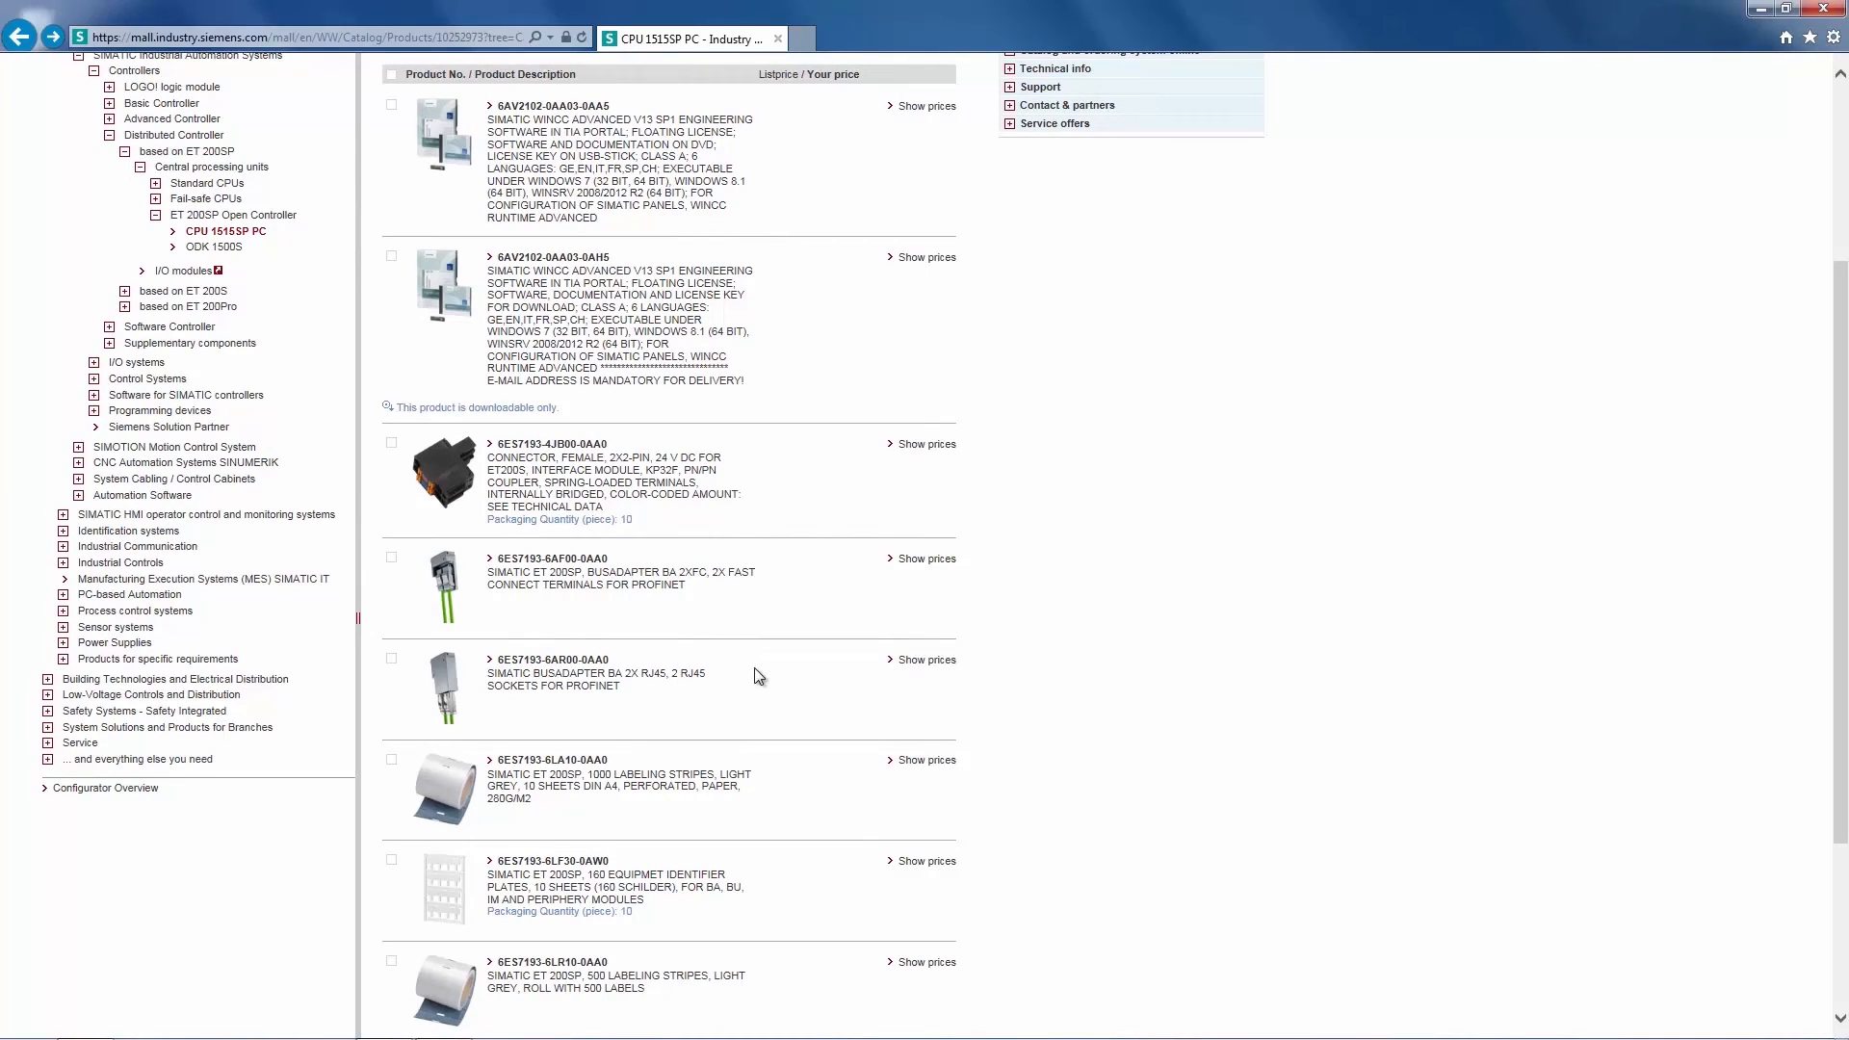